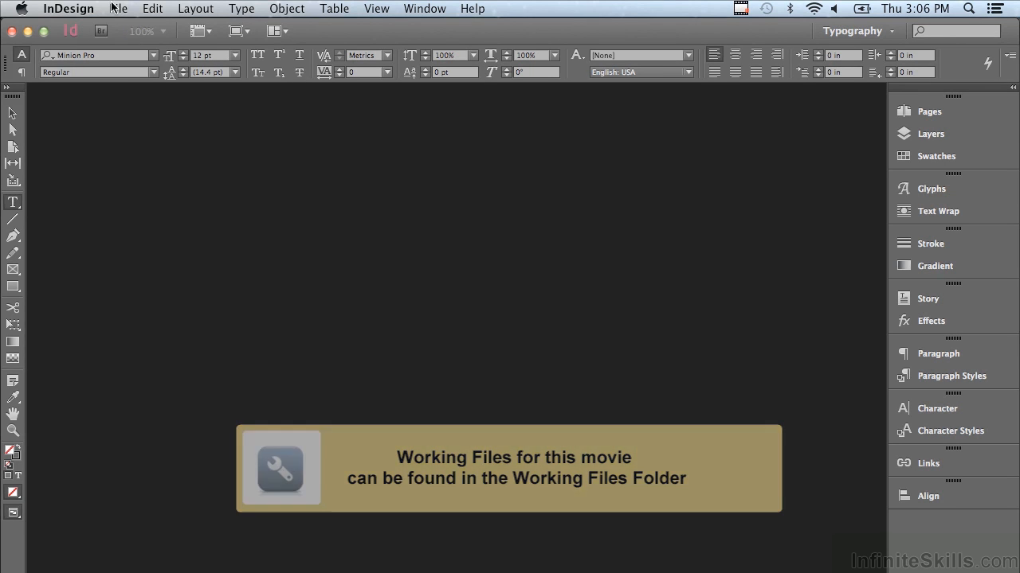
# Open '0302 Making Rulers Measure Up.indd' from the Chapter 3 folder via File > Open.
pyautogui.click(118, 10)
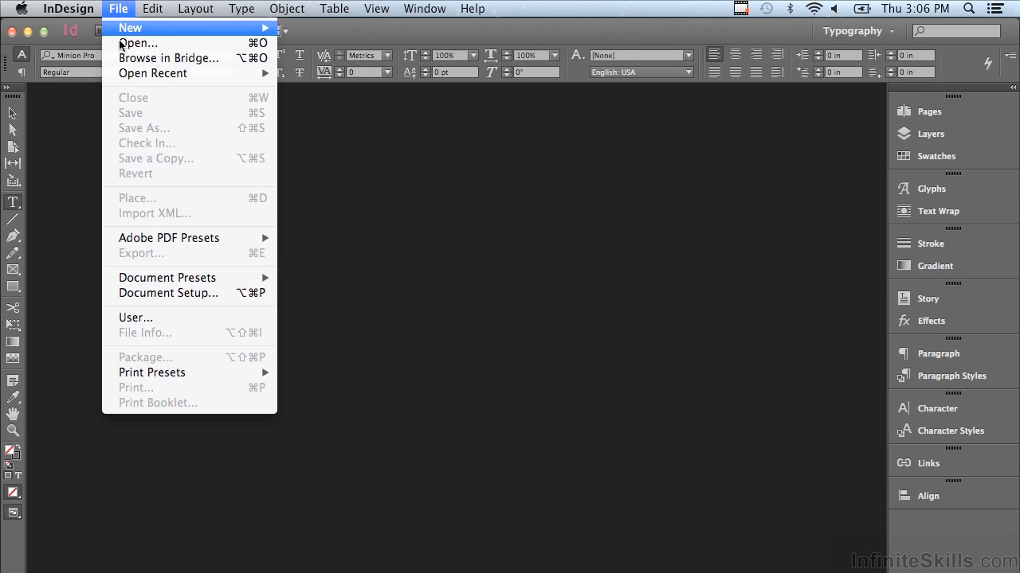
pyautogui.click(137, 43)
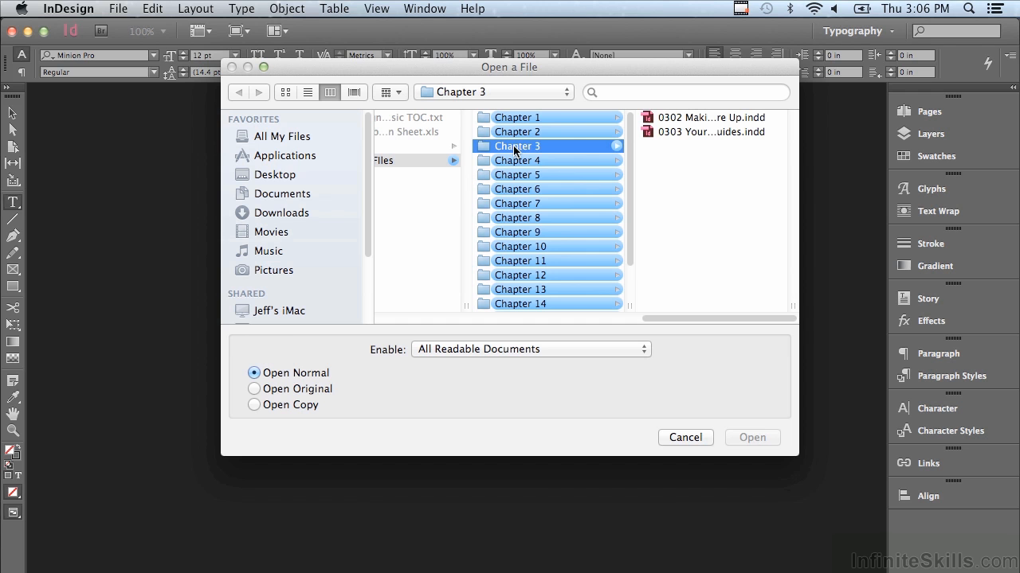
pyautogui.click(545, 118)
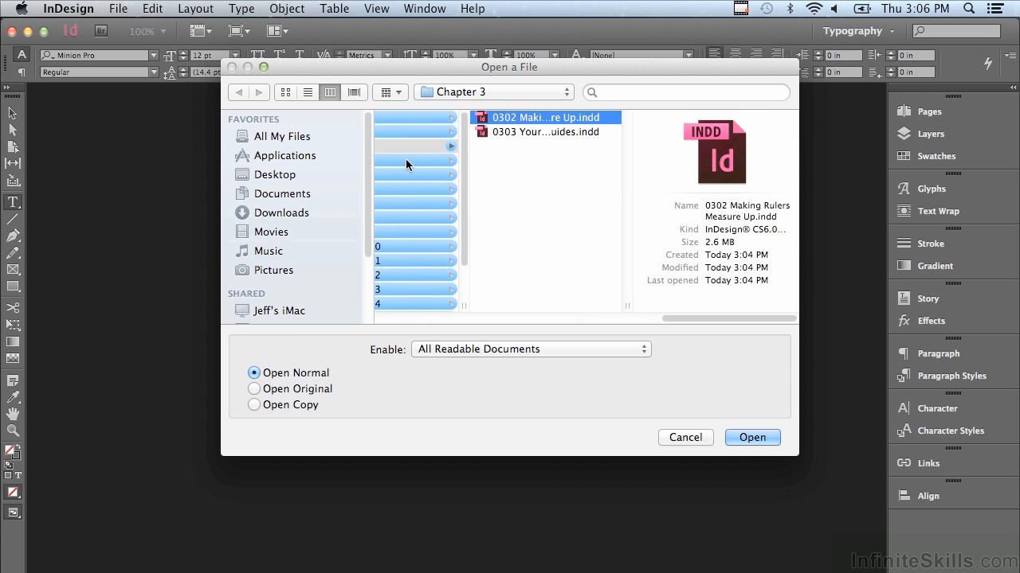
pyautogui.click(752, 436)
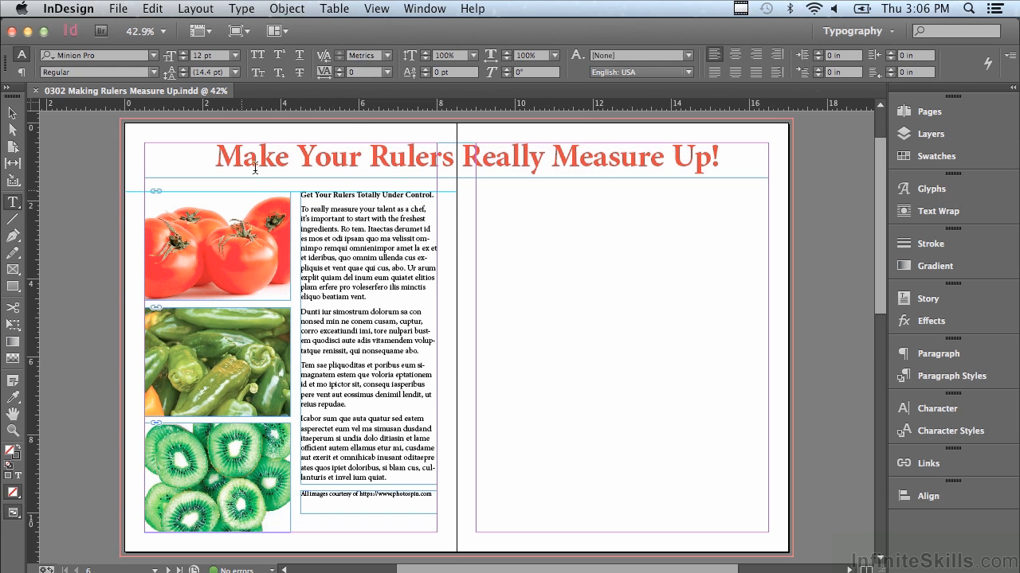
# Hide the rulers using View > Hide Rulers.
pyautogui.click(376, 9)
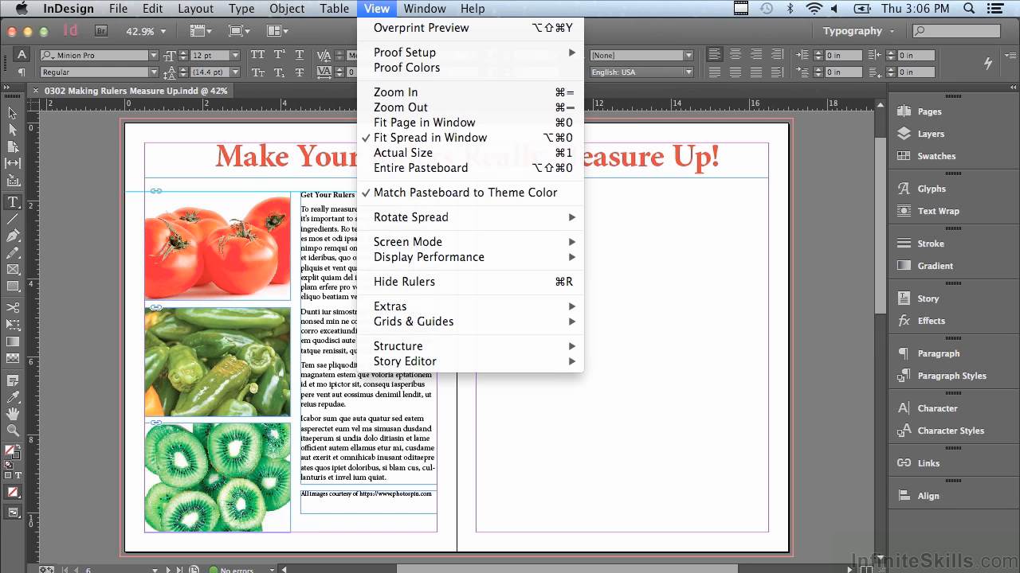
pyautogui.moveTo(405, 282)
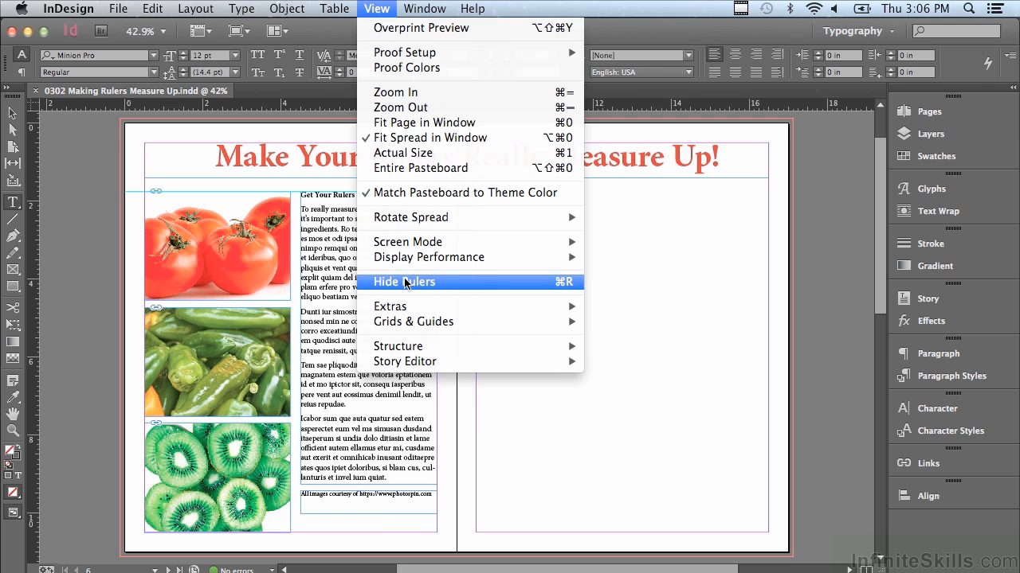
pyautogui.click(404, 282)
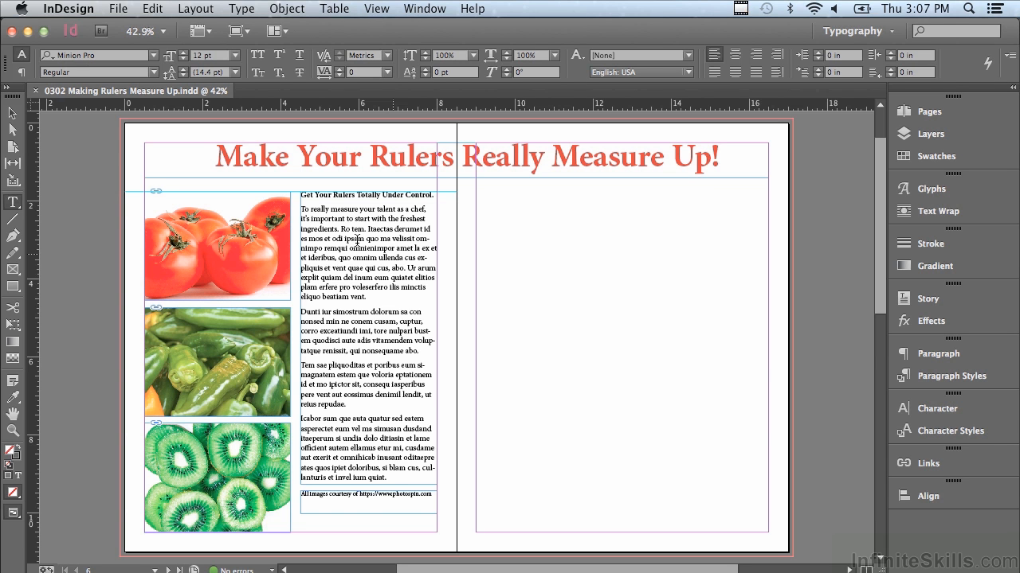
pyautogui.moveTo(197, 30)
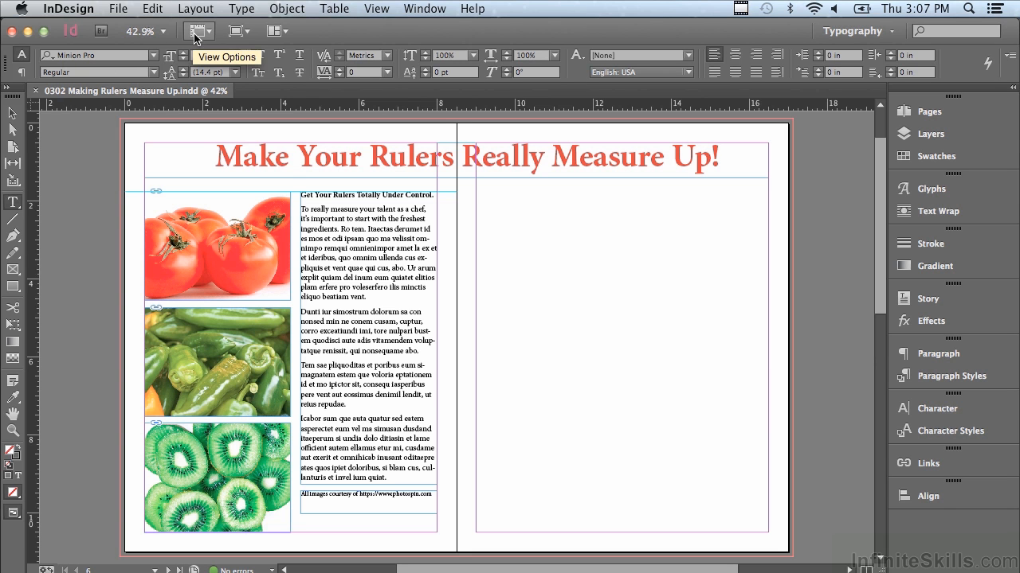
# Turn the rulers back on from the application bar's View Options list.
pyautogui.click(194, 30)
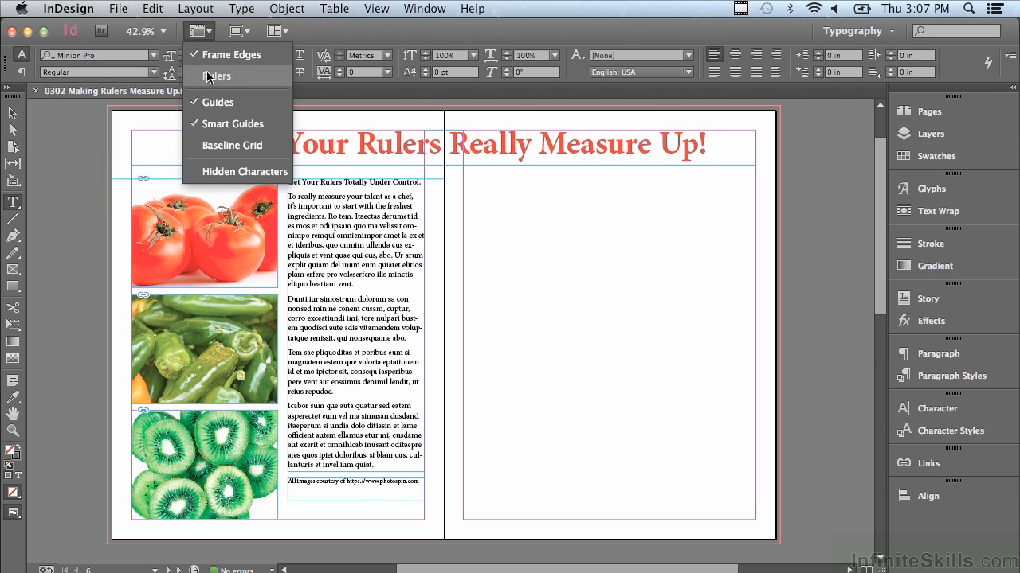
pyautogui.click(219, 77)
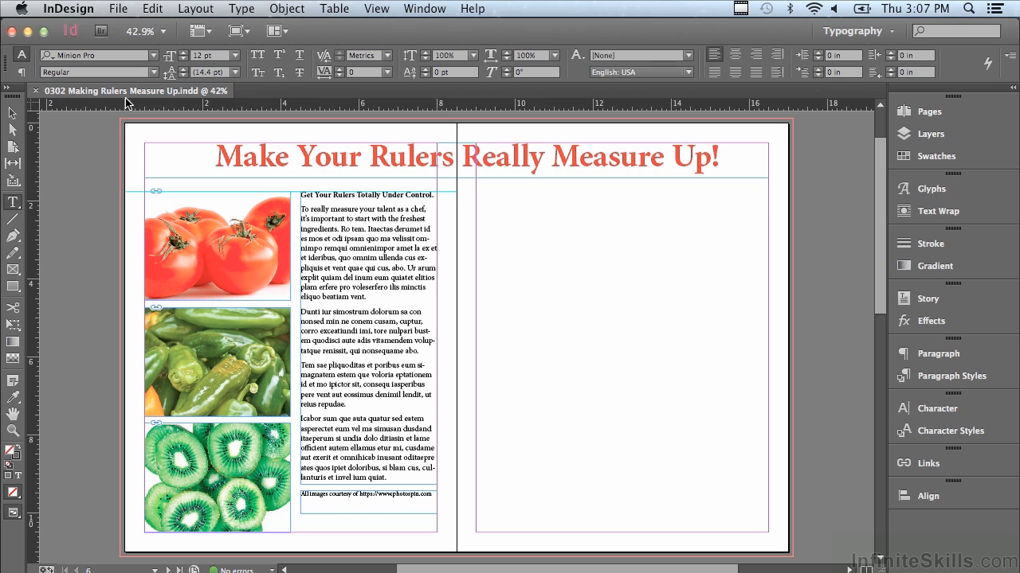
pyautogui.moveTo(125, 108)
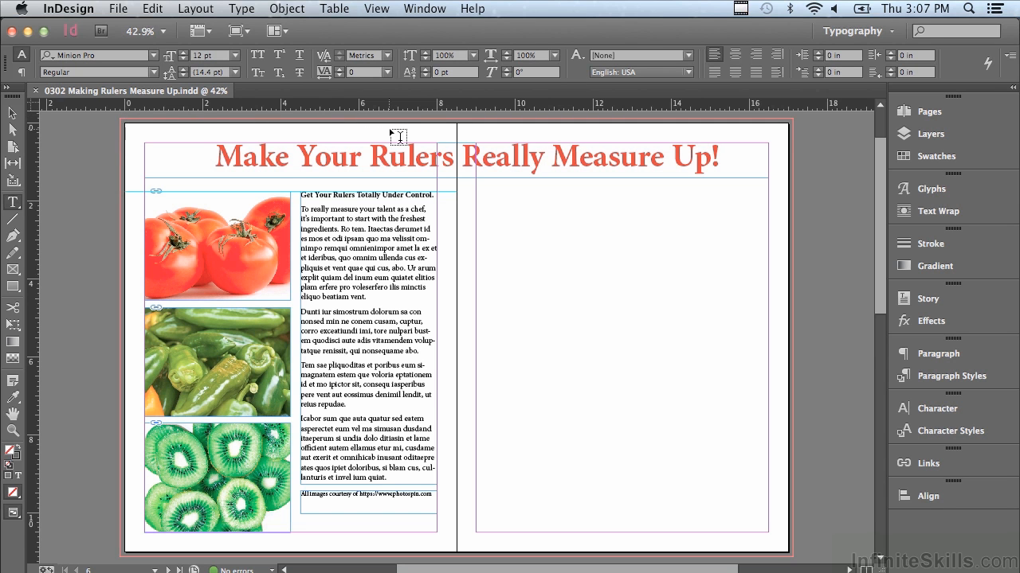
pyautogui.moveTo(800, 125)
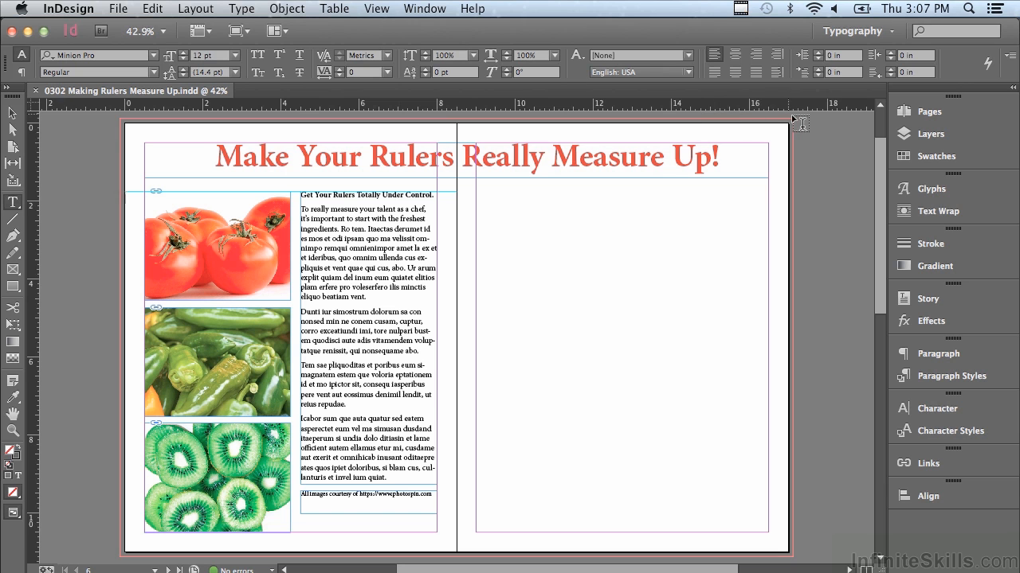
pyautogui.moveTo(800, 124)
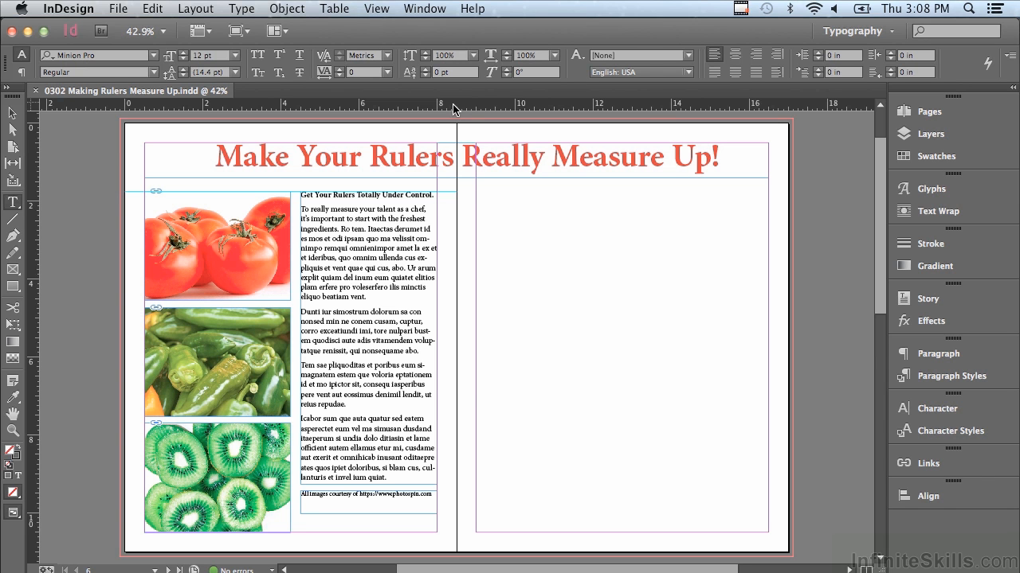
pyautogui.rightClick(454, 102)
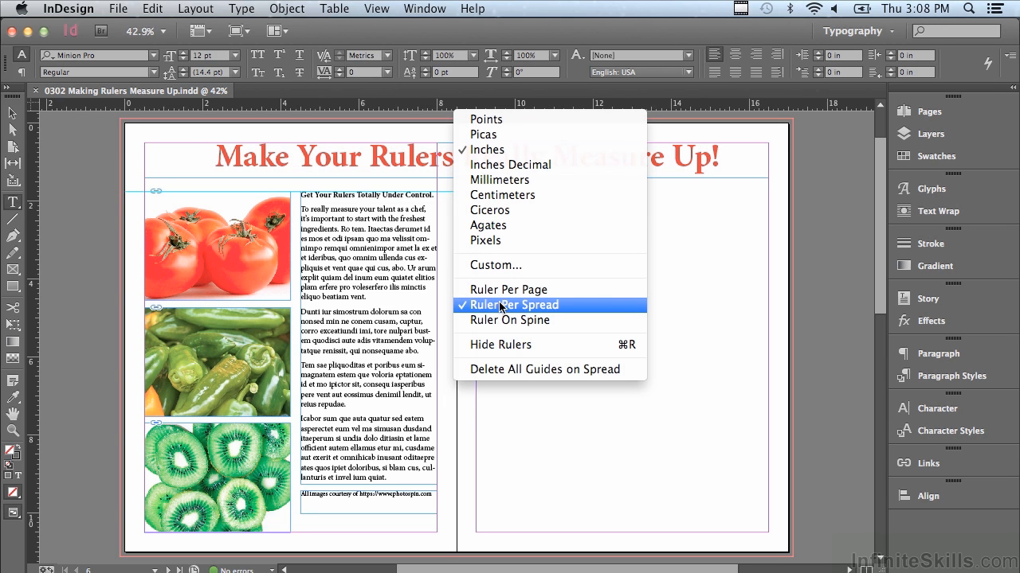
pyautogui.moveTo(508, 290)
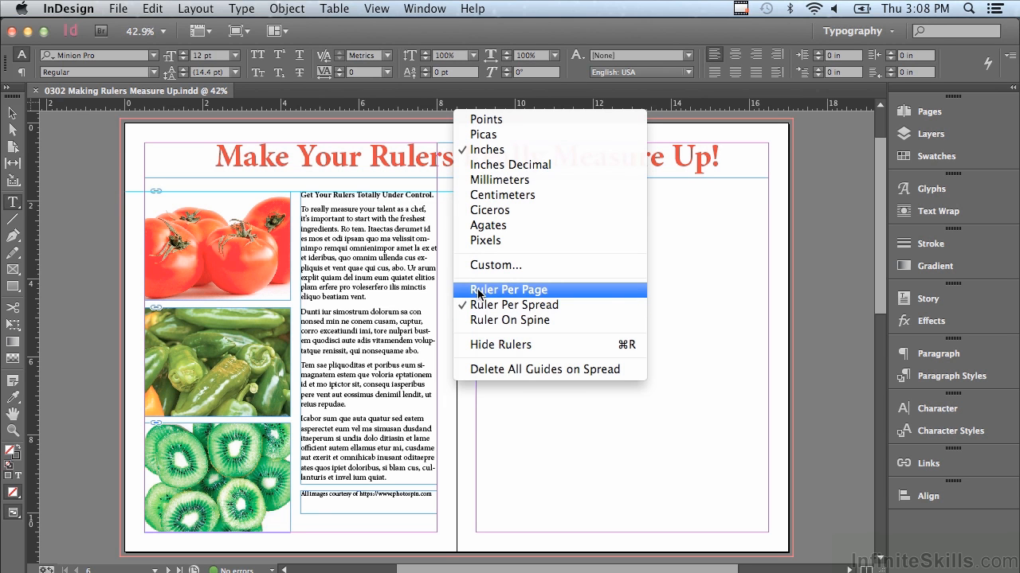
pyautogui.click(507, 290)
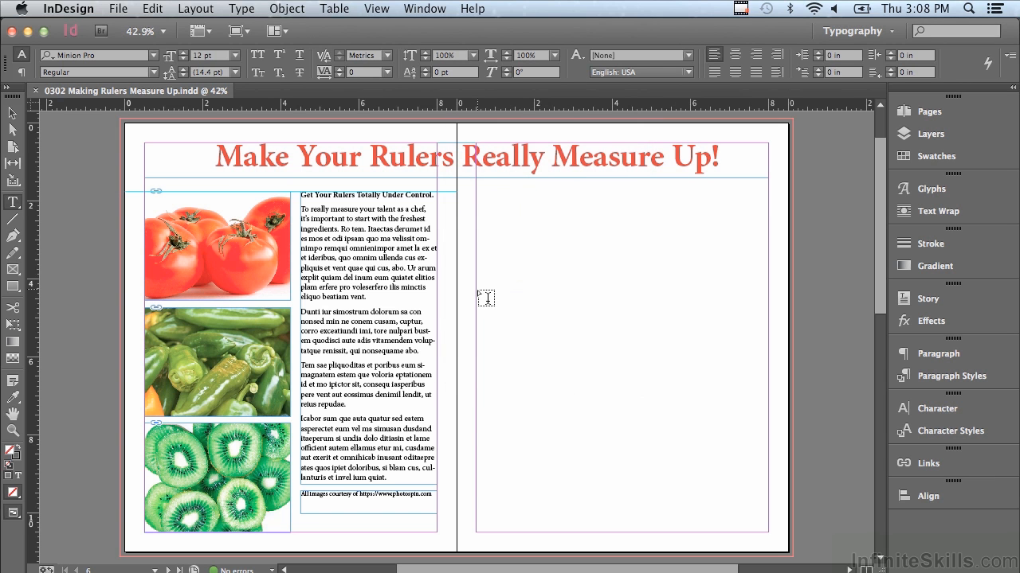
pyautogui.moveTo(465, 129)
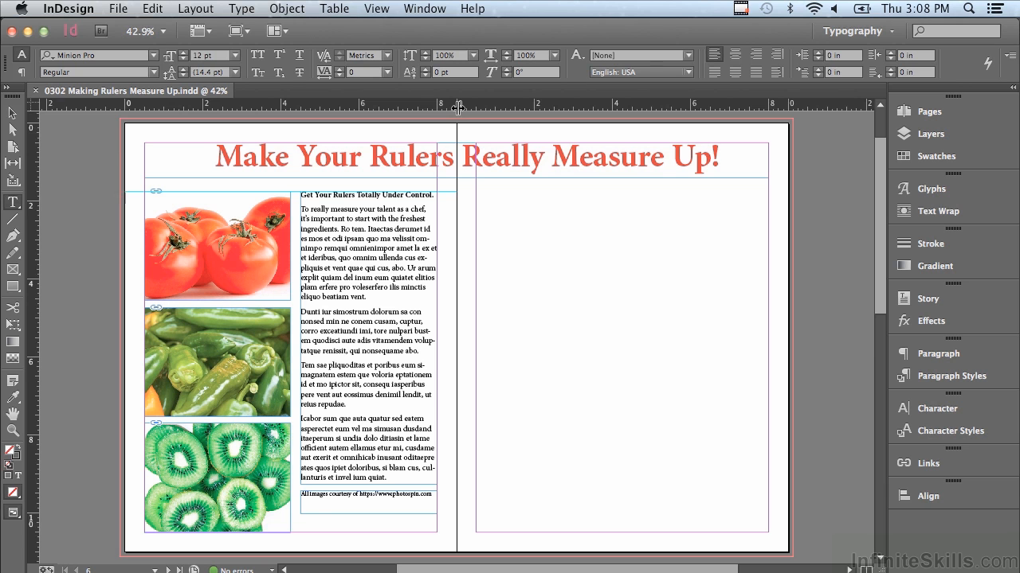
pyautogui.moveTo(631, 108)
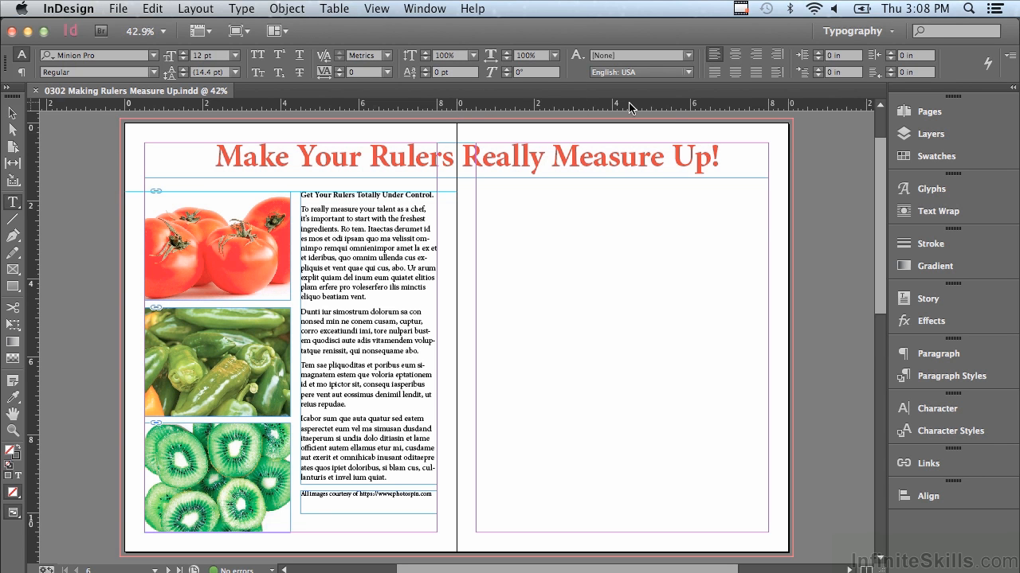
pyautogui.moveTo(675, 108)
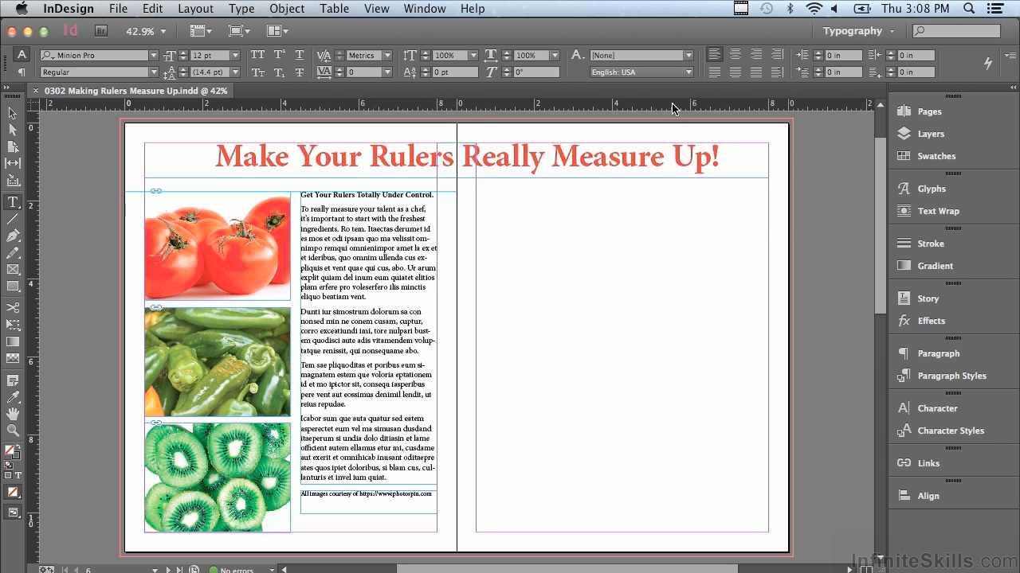
pyautogui.moveTo(637, 108)
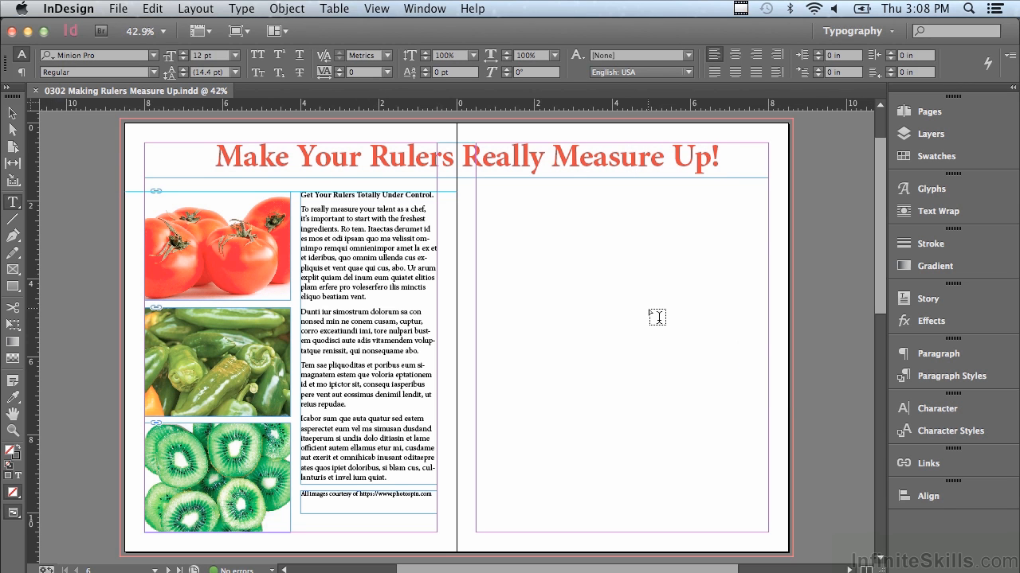
pyautogui.moveTo(476, 127)
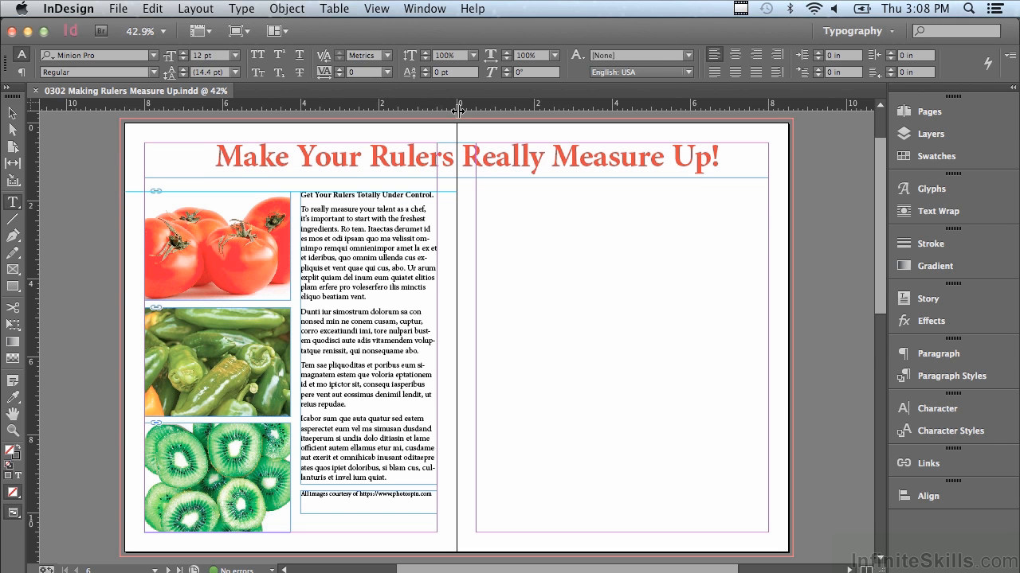
pyautogui.moveTo(458, 112)
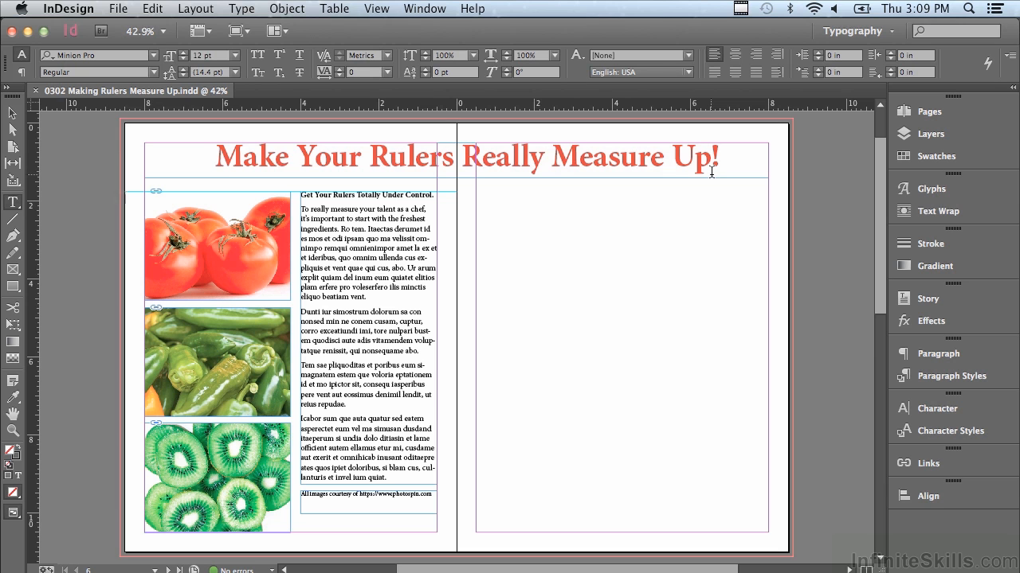
pyautogui.moveTo(637, 103)
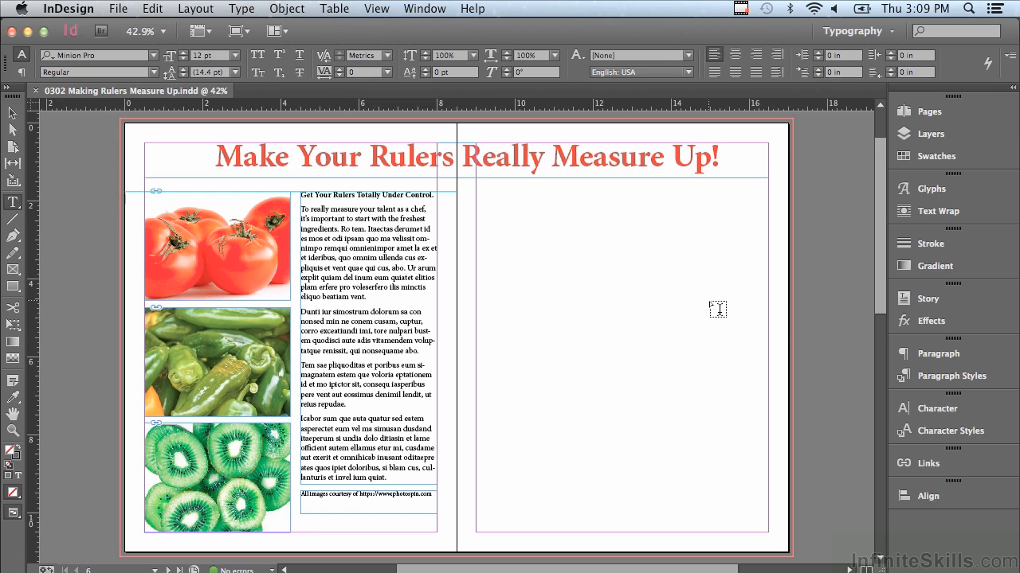
pyautogui.moveTo(124, 114)
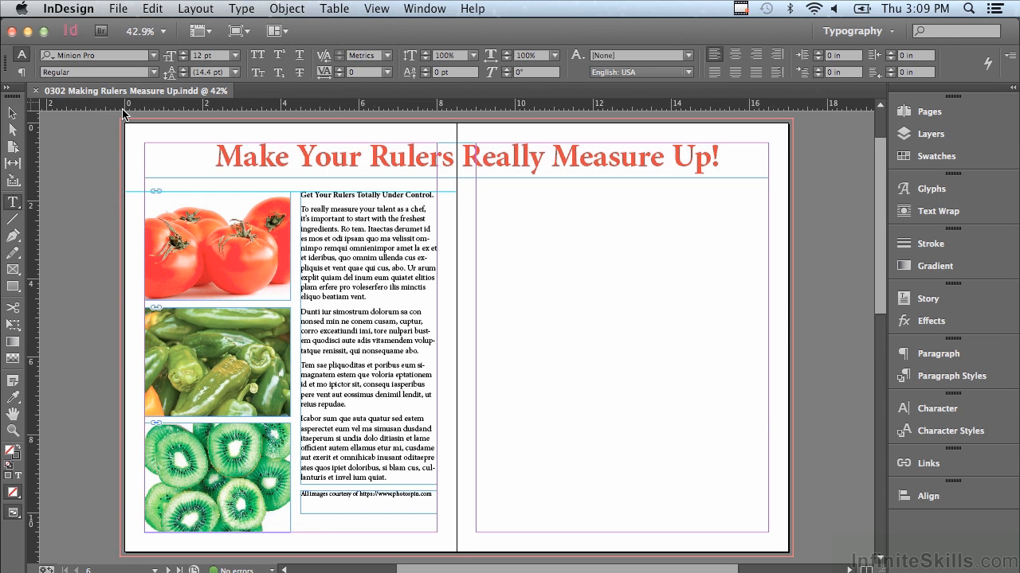
pyautogui.moveTo(741, 110)
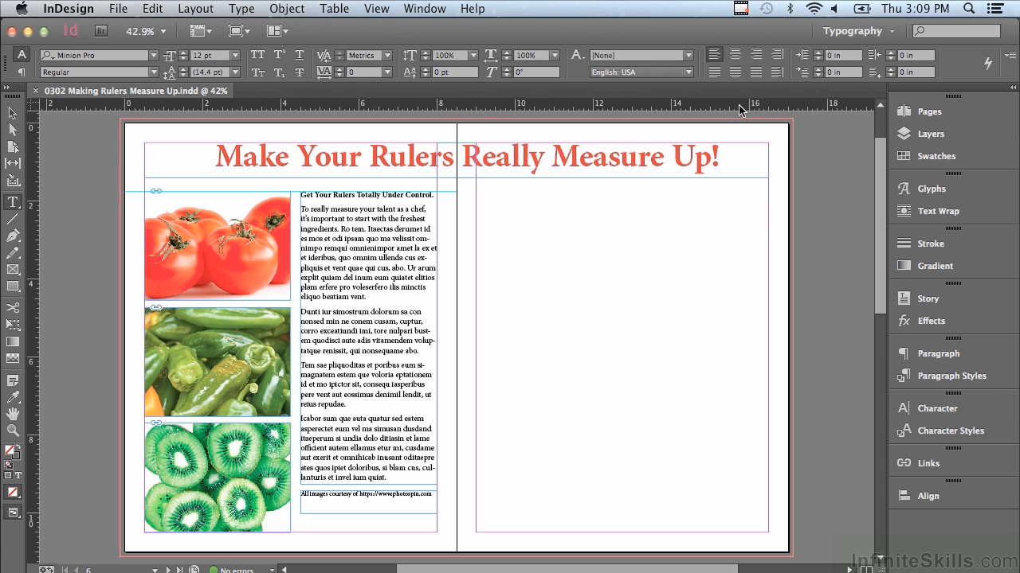
pyautogui.moveTo(795, 111)
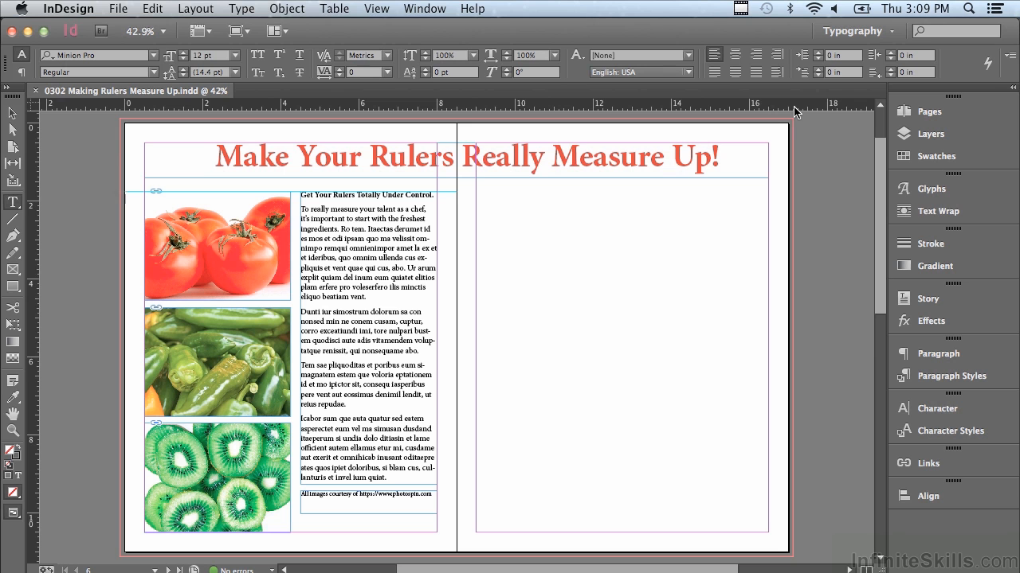
pyautogui.moveTo(32, 110)
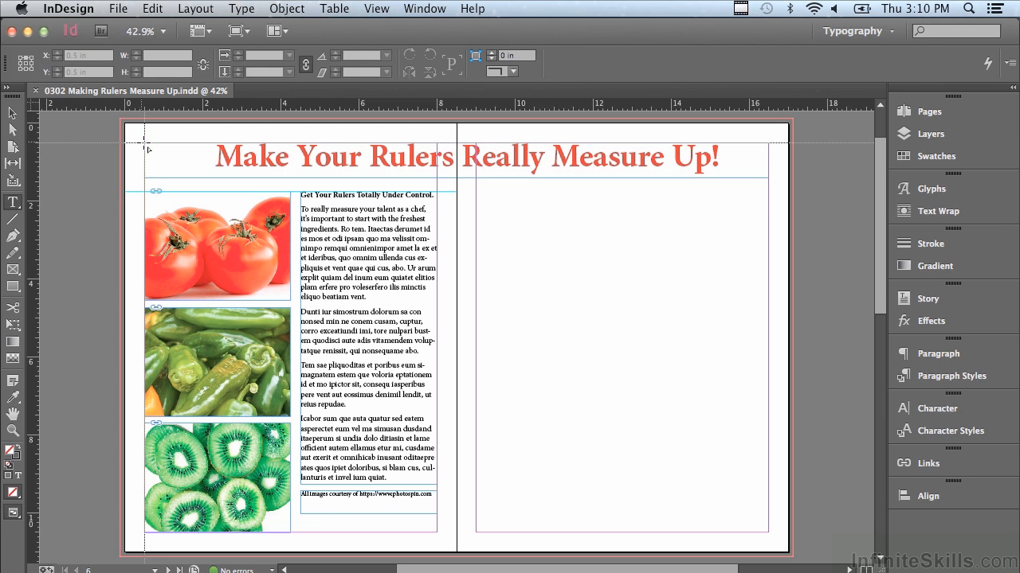
pyautogui.moveTo(148, 151)
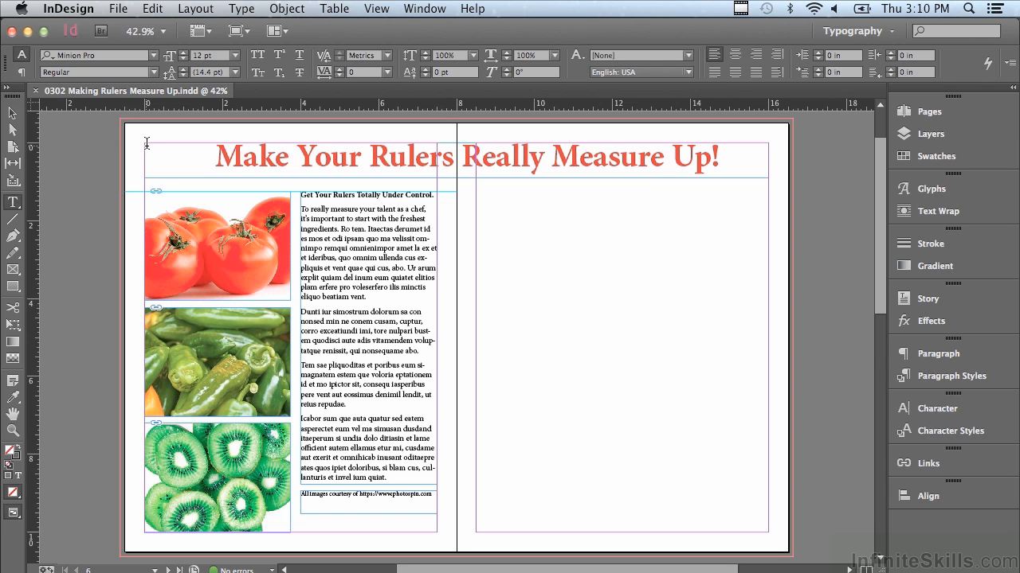
pyautogui.moveTo(35, 118)
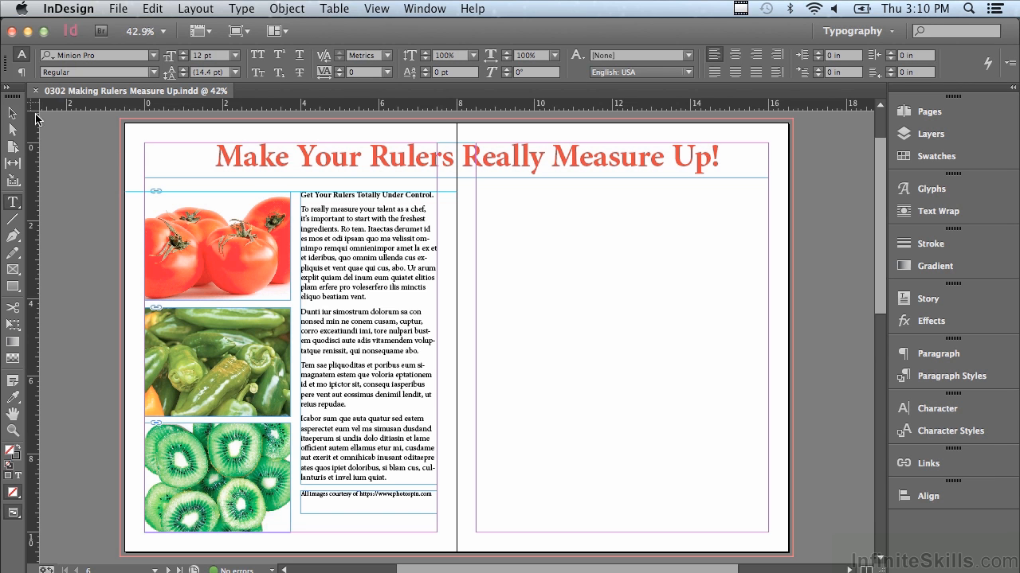
pyautogui.moveTo(35, 111)
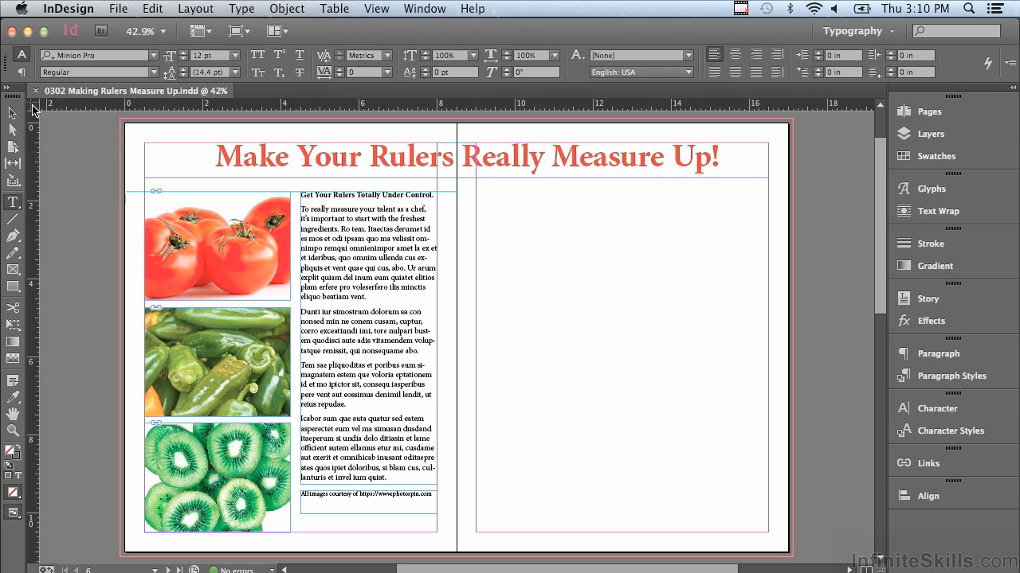
pyautogui.moveTo(439, 121)
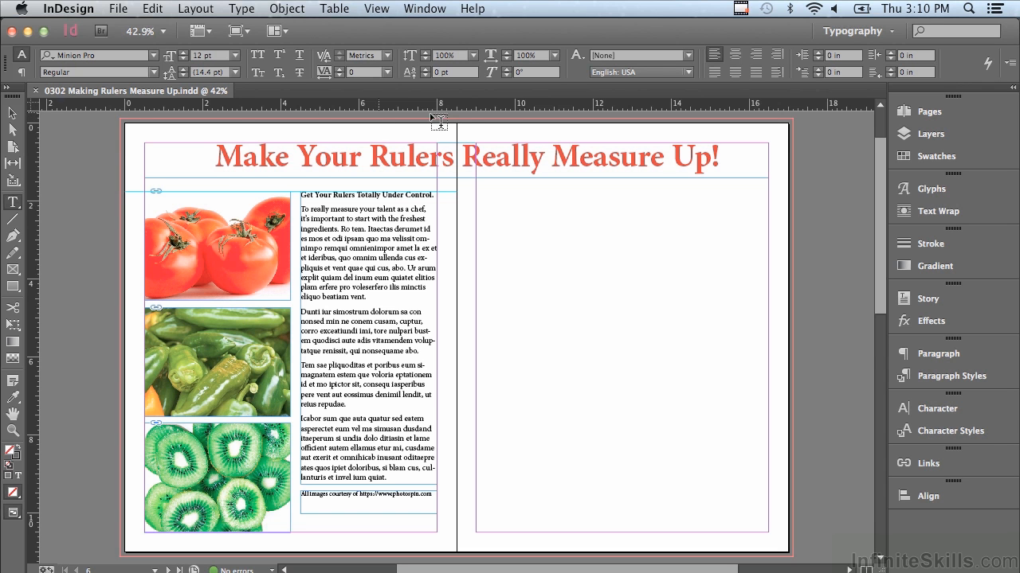
pyautogui.moveTo(494, 108)
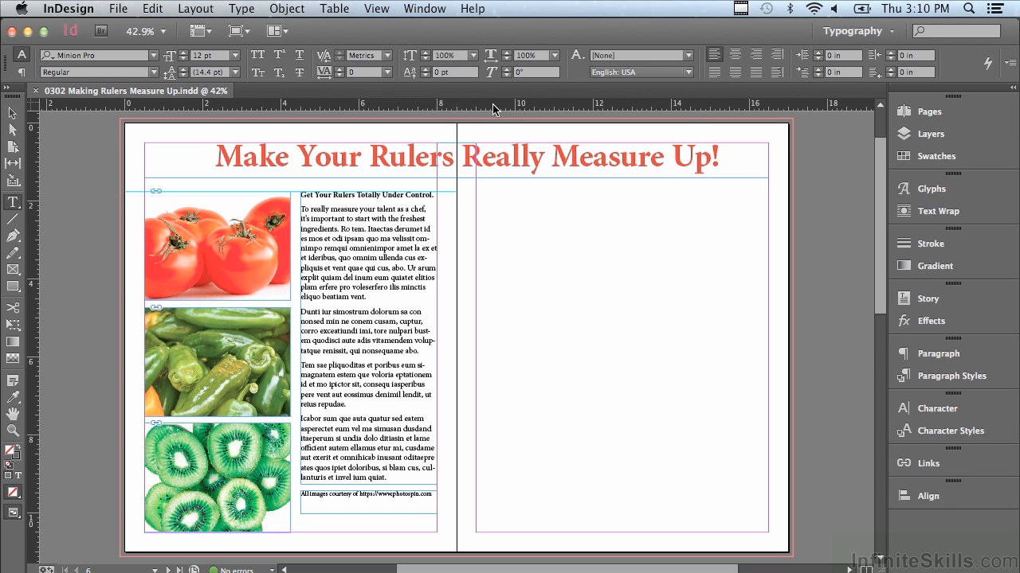
# Set the horizontal ruler to Inches from its context menu.
pyautogui.rightClick(494, 110)
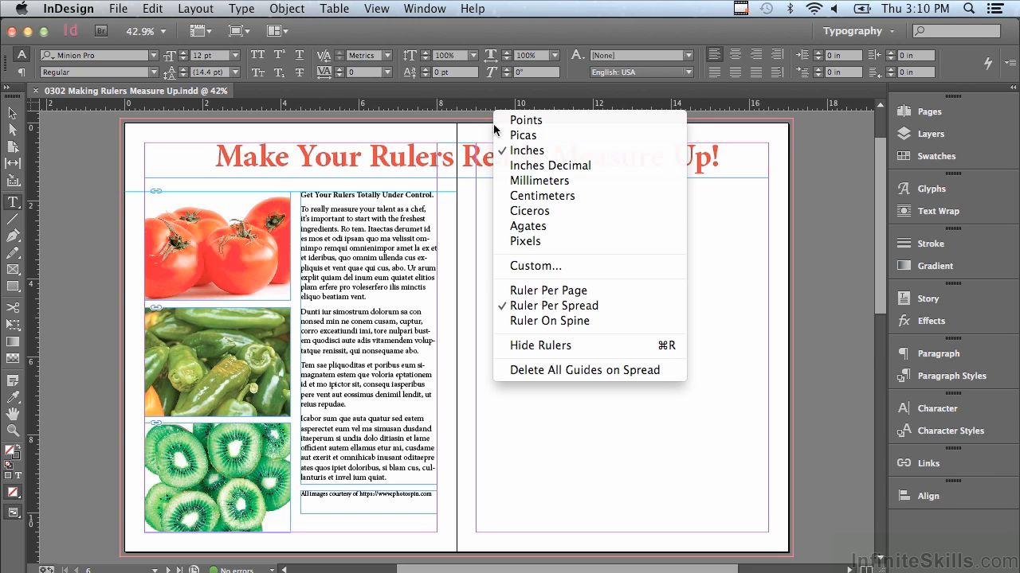
pyautogui.moveTo(525, 150)
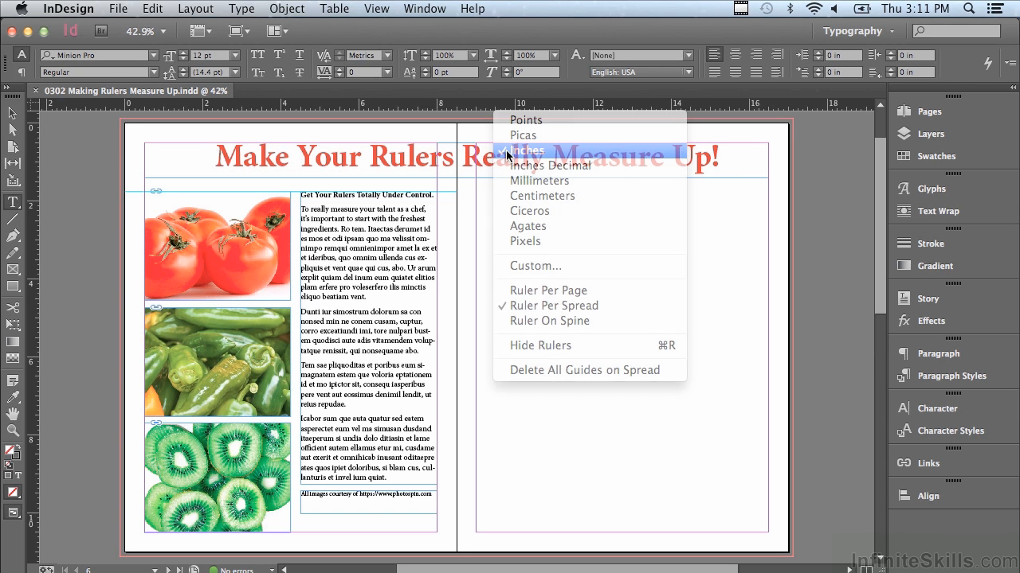
pyautogui.click(527, 150)
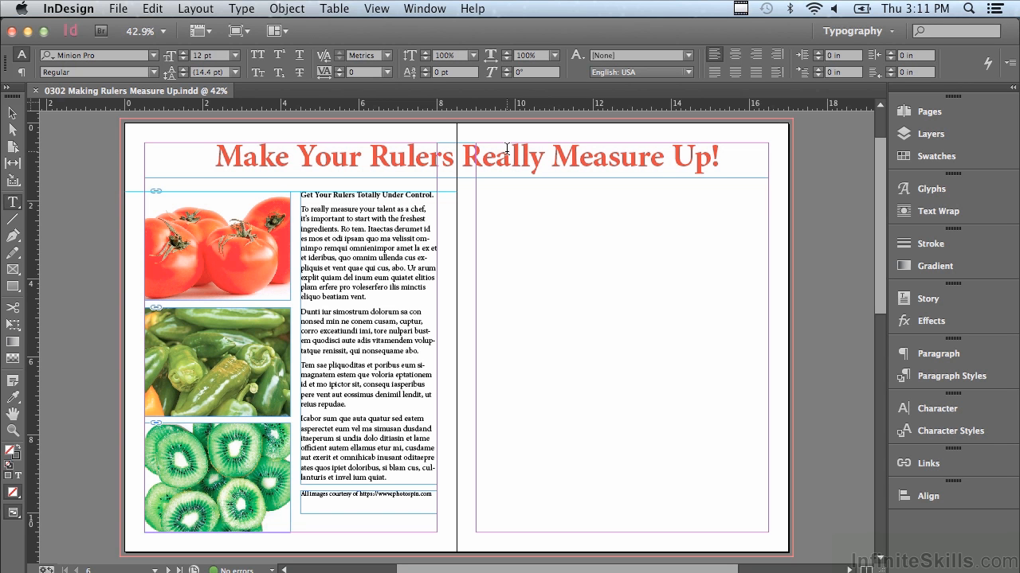
pyautogui.moveTo(351, 114)
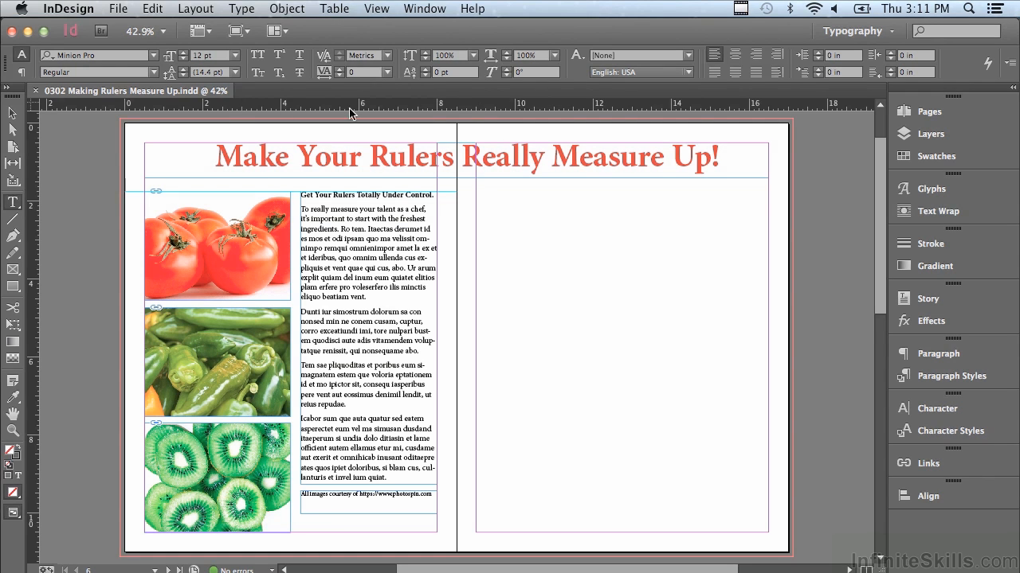
pyautogui.moveTo(484, 125)
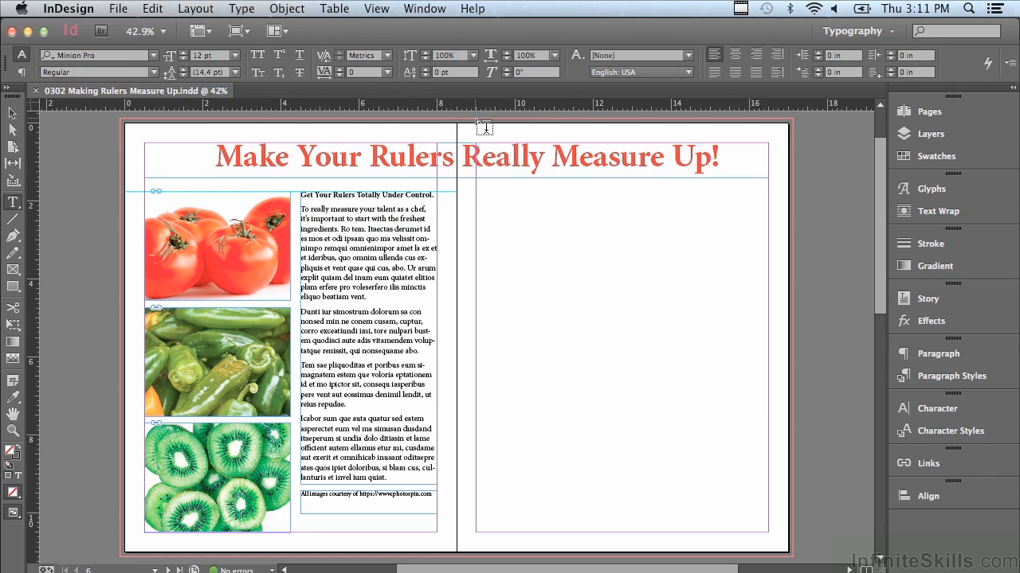
pyautogui.moveTo(29, 231)
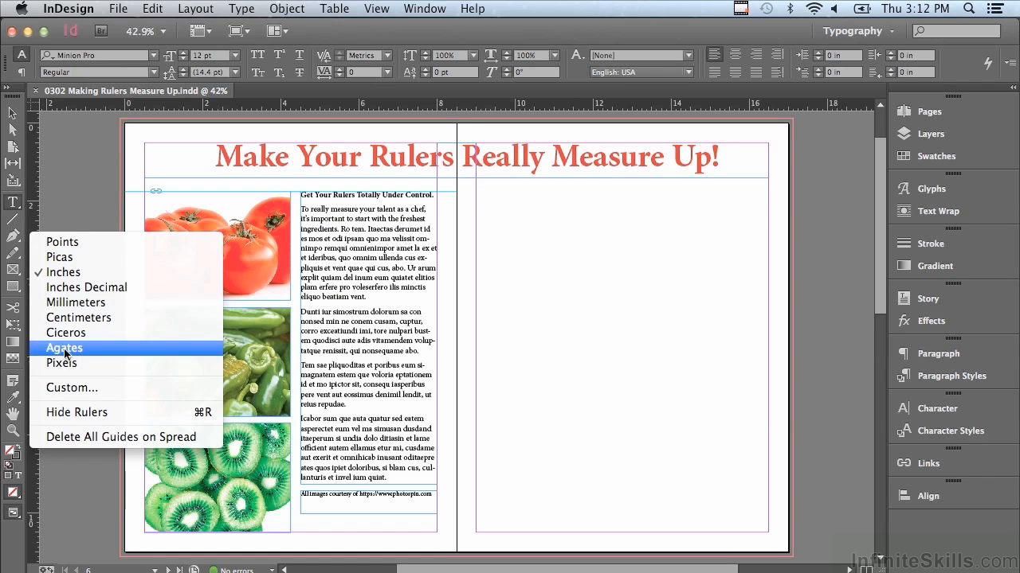
# Set the vertical ruler to Agates from its context menu.
pyautogui.click(64, 348)
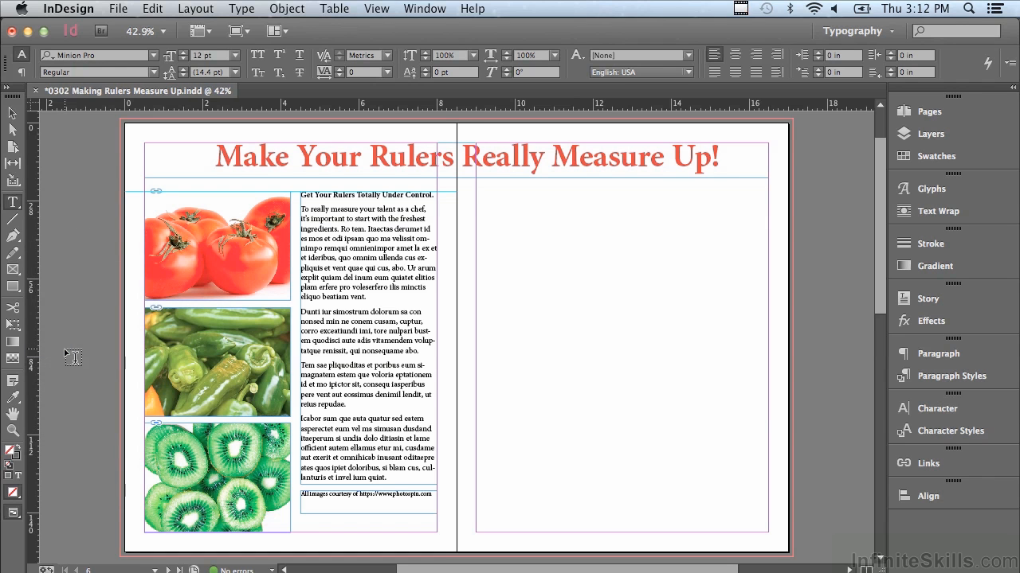